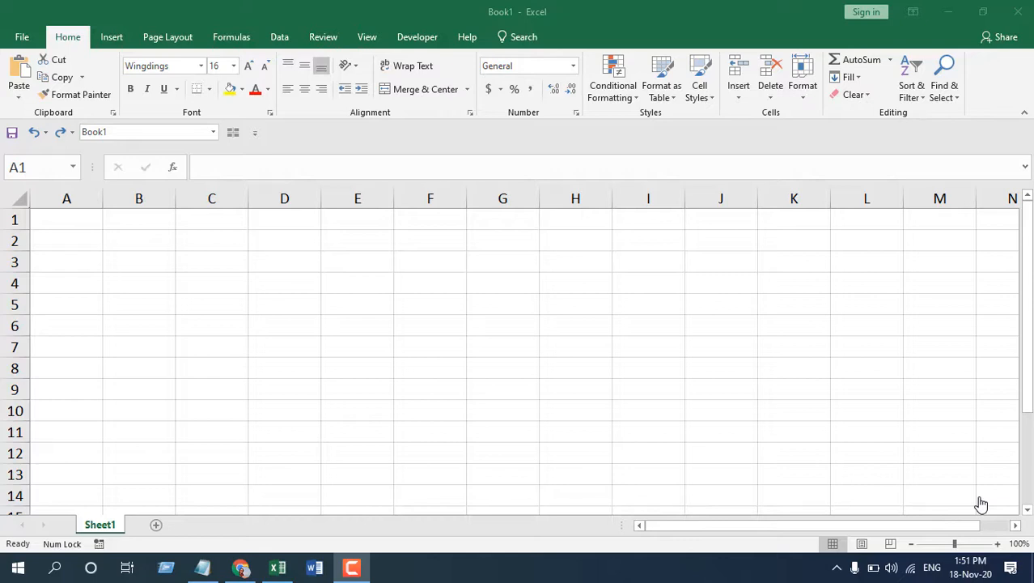
{"action": "mouse_move", "coordinate": [981, 502]}
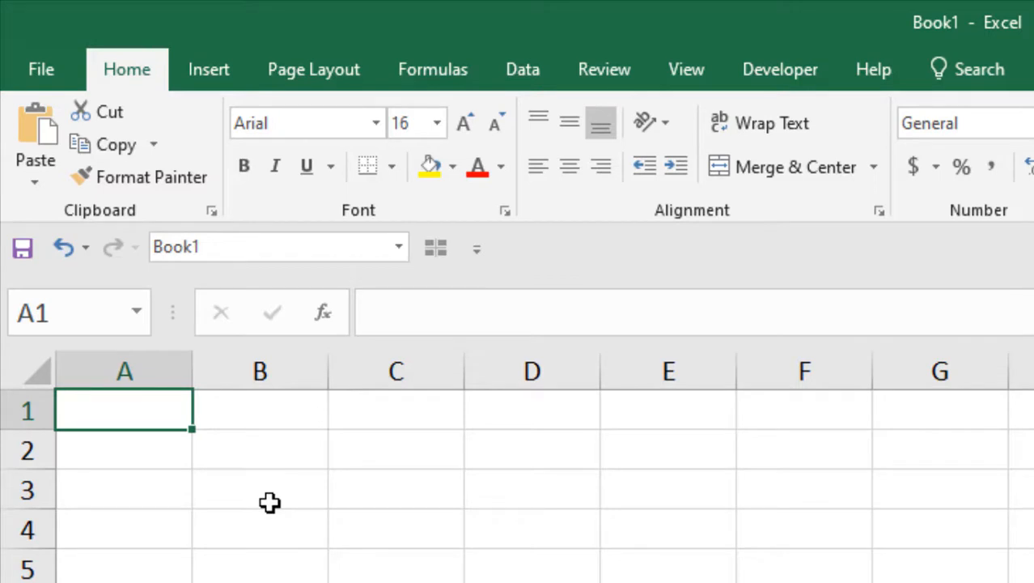
{"action": "mouse_move", "coordinate": [263, 494]}
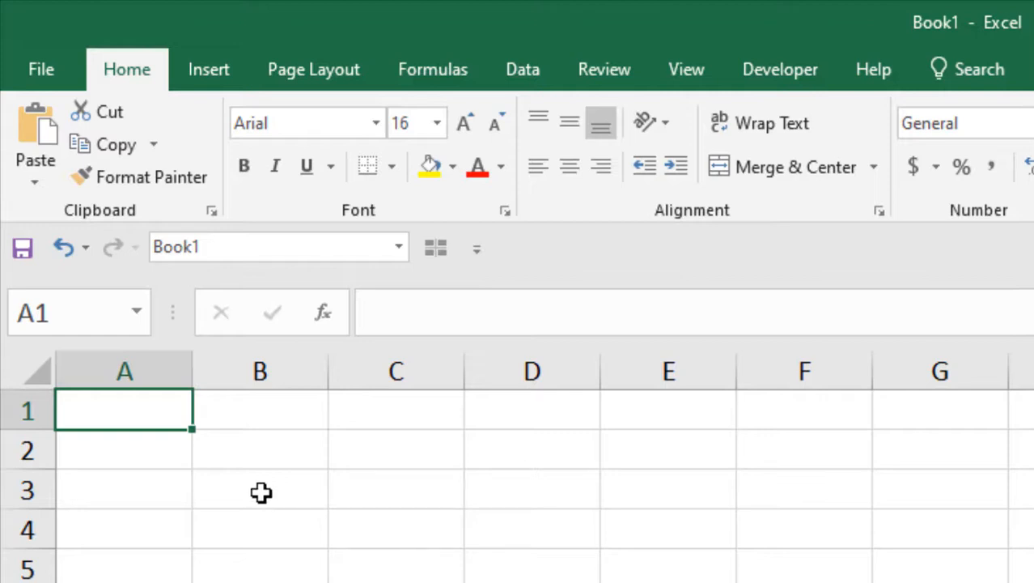
Show the Wingdings 2 character set in the Symbol dialog with the star character.
{"action": "type", "text": "★"}
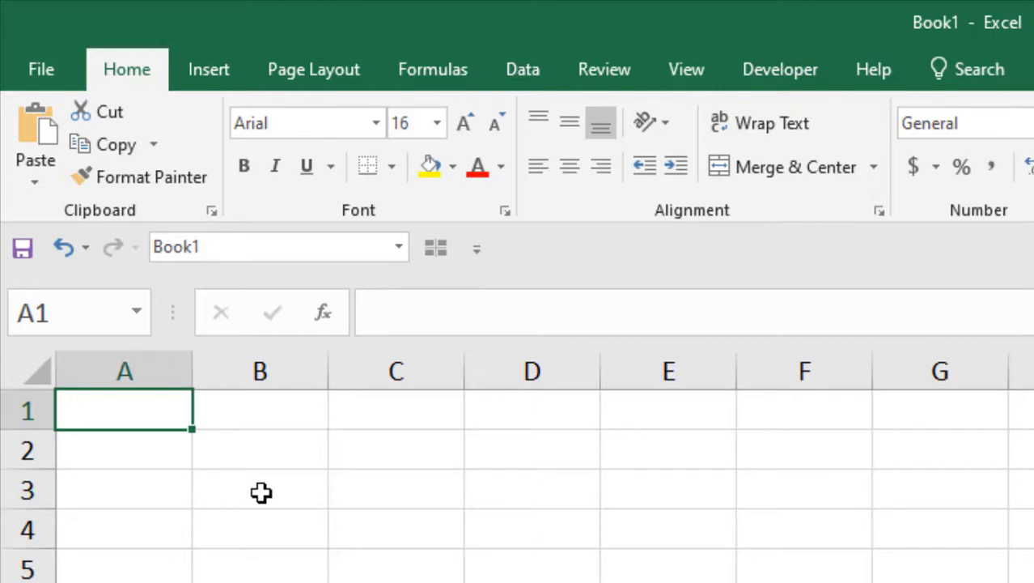
{"action": "mouse_move", "coordinate": [217, 442]}
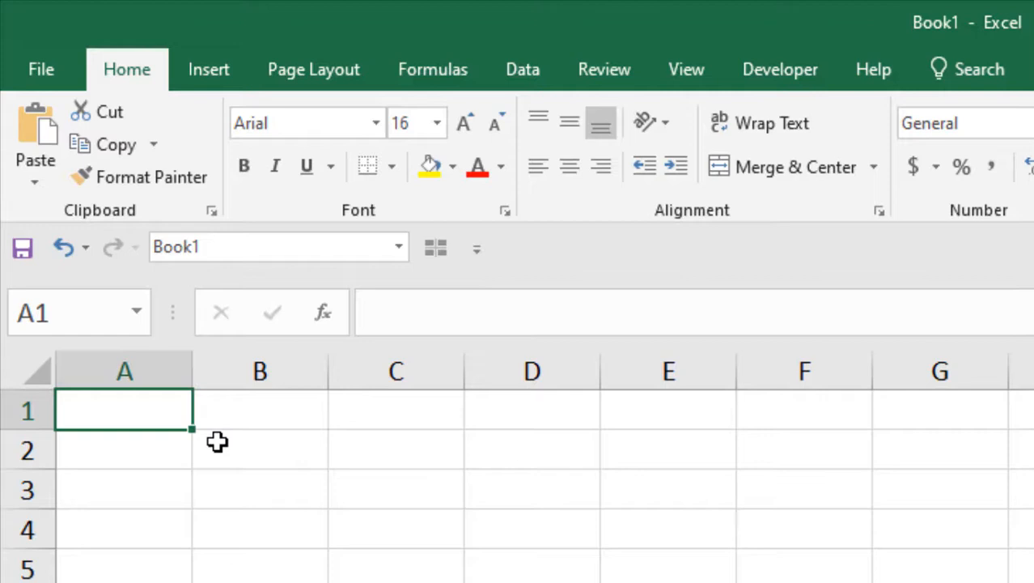
{"action": "mouse_move", "coordinate": [149, 414]}
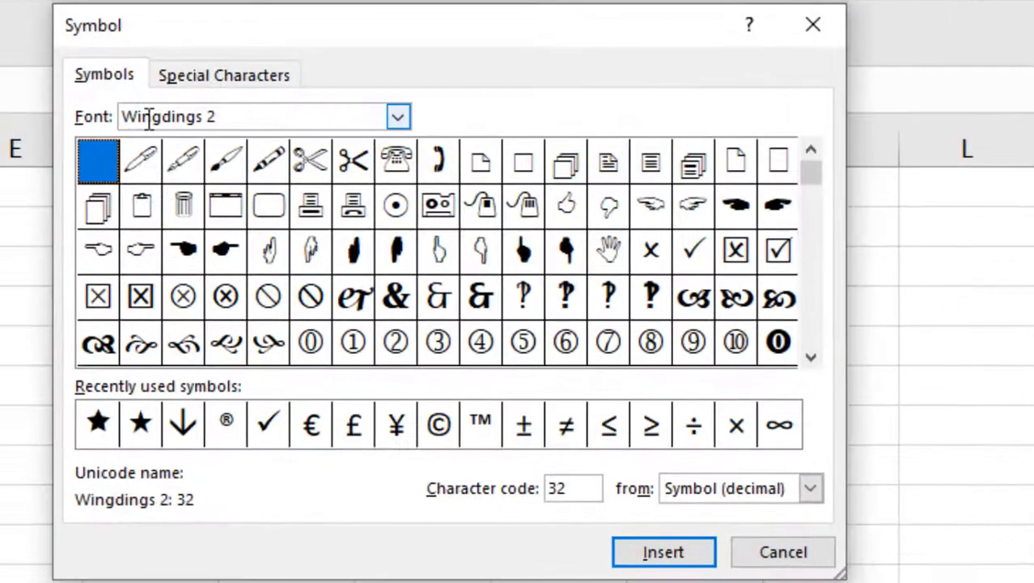
Insert the black star (Wingdings 2 code 234) into cell A1.
{"action": "left_click", "coordinate": [397, 117]}
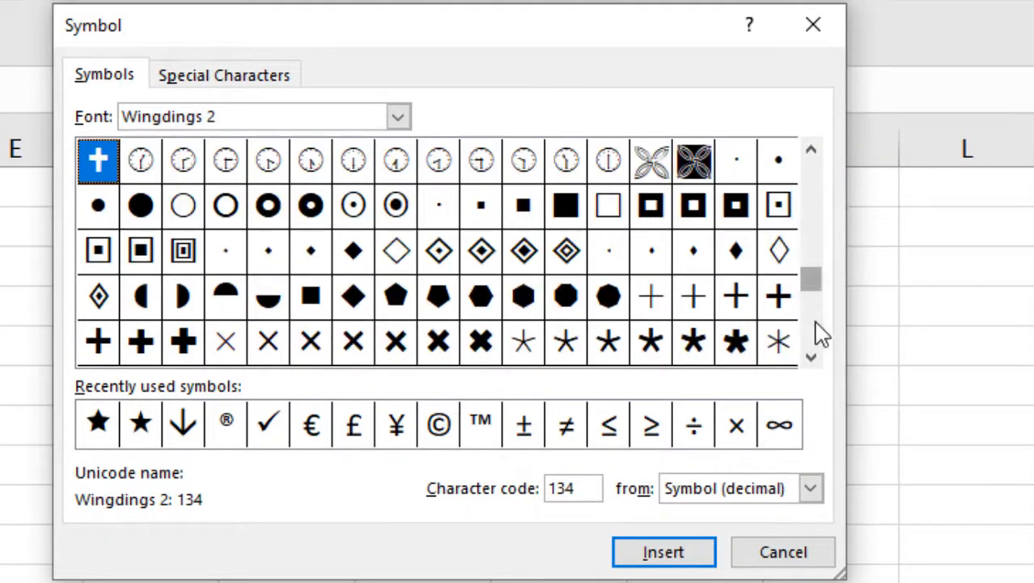
{"action": "left_click", "coordinate": [811, 360]}
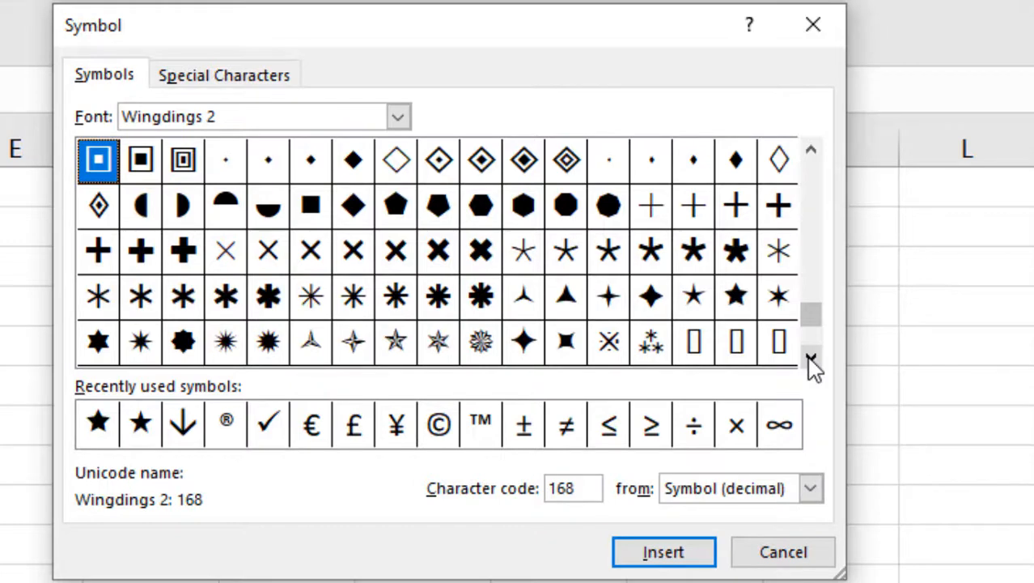
{"action": "left_click", "coordinate": [735, 295]}
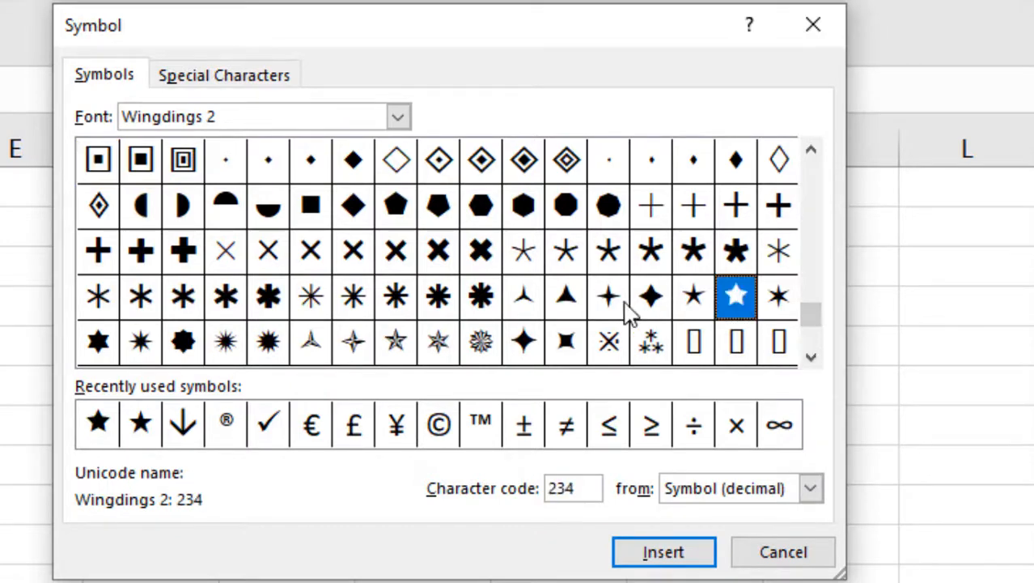
{"action": "mouse_move", "coordinate": [86, 405]}
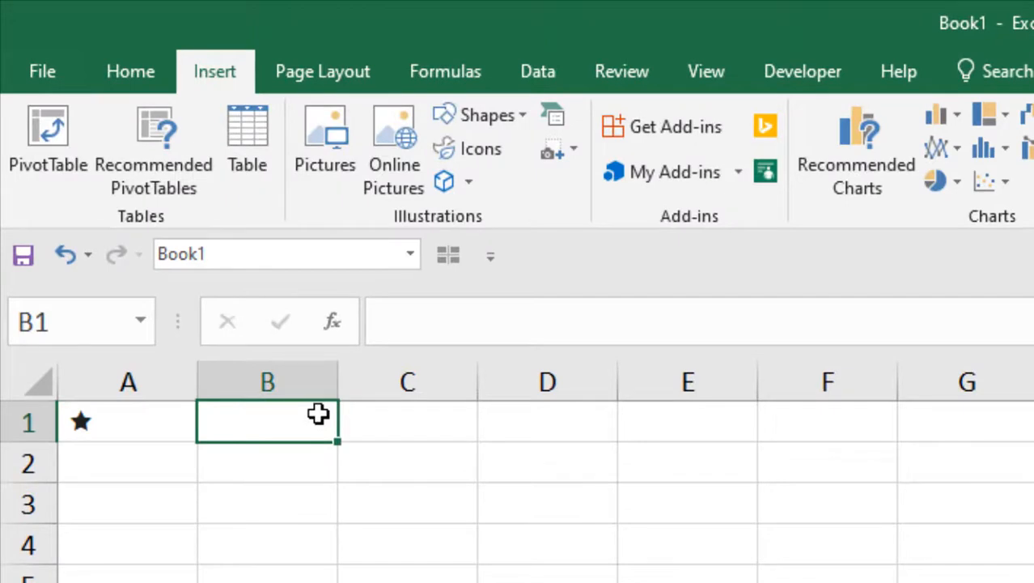
Enter (star) in B1 so AutoCorrect converts it to a black star, then reselect B1.
{"action": "left_click", "coordinate": [130, 71]}
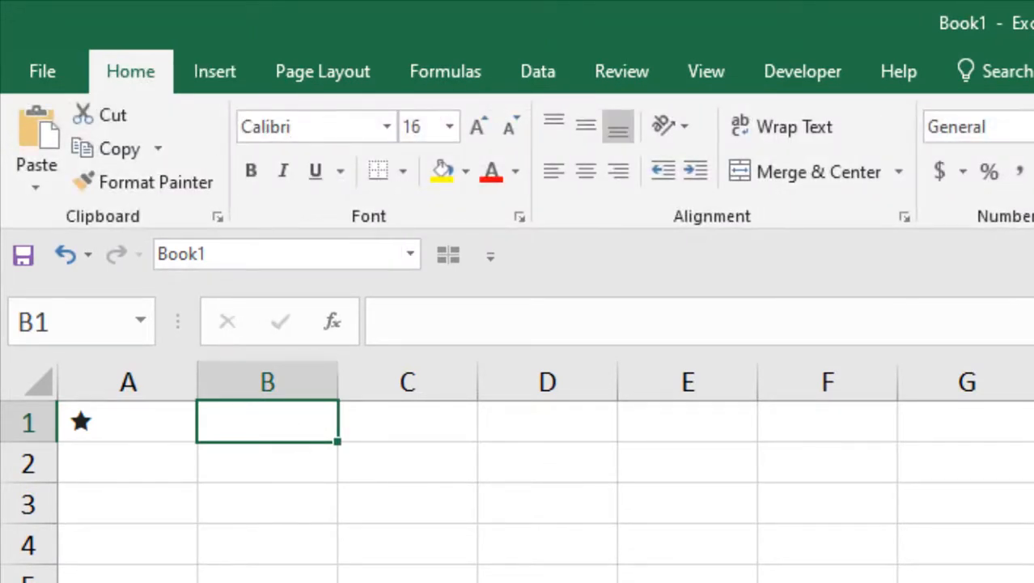
{"action": "type", "text": "(star)"}
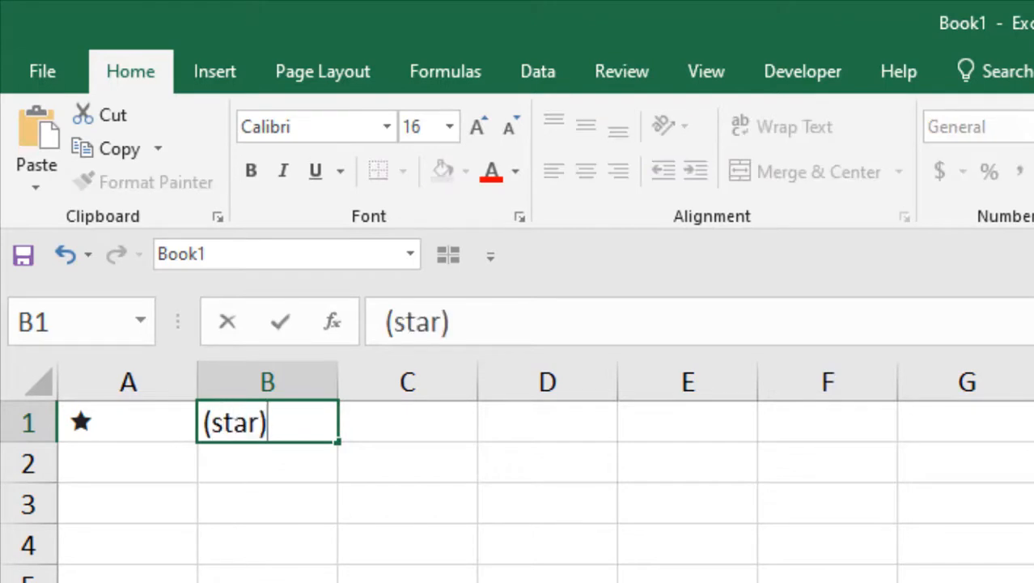
{"action": "key", "text": "Enter"}
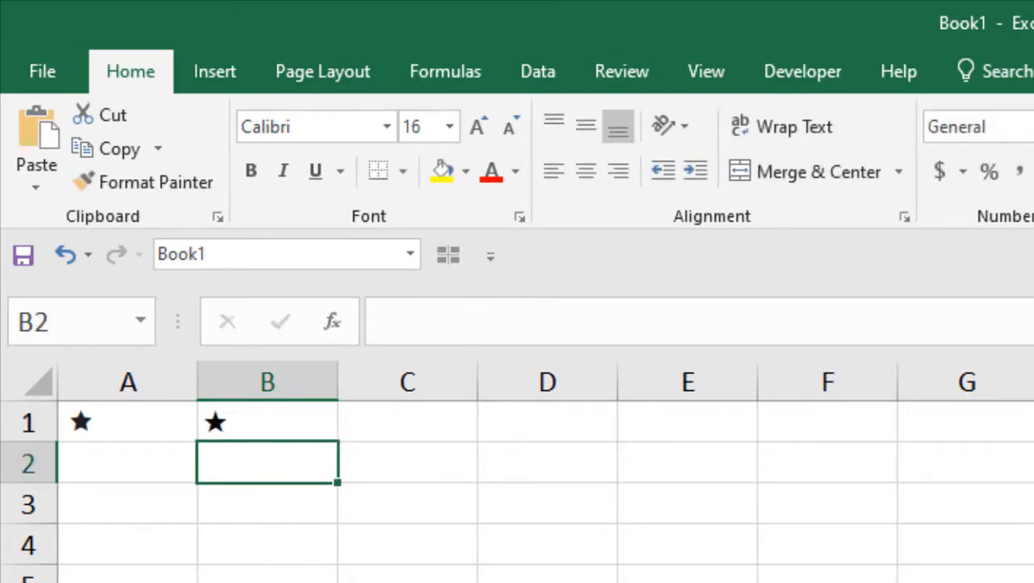
{"action": "left_click", "coordinate": [267, 422]}
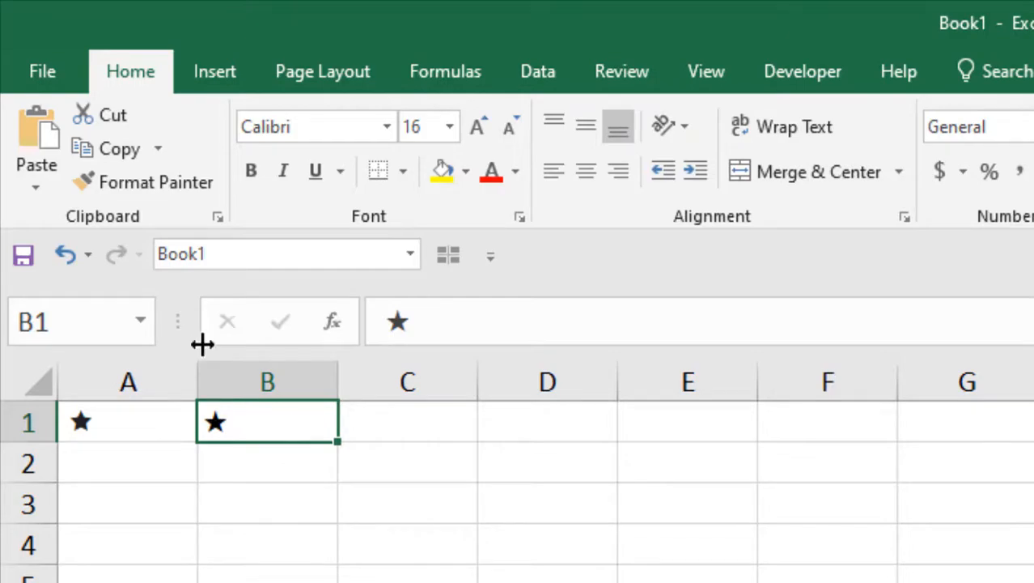
Reach the Proofing page of Excel Options via File > Options.
{"action": "left_click", "coordinate": [42, 71]}
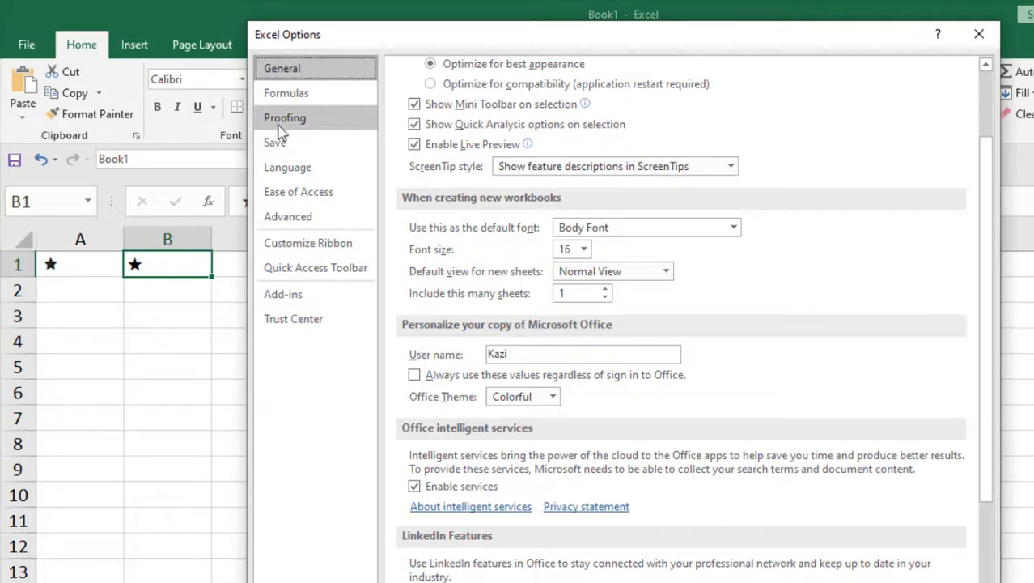
{"action": "left_click", "coordinate": [285, 116]}
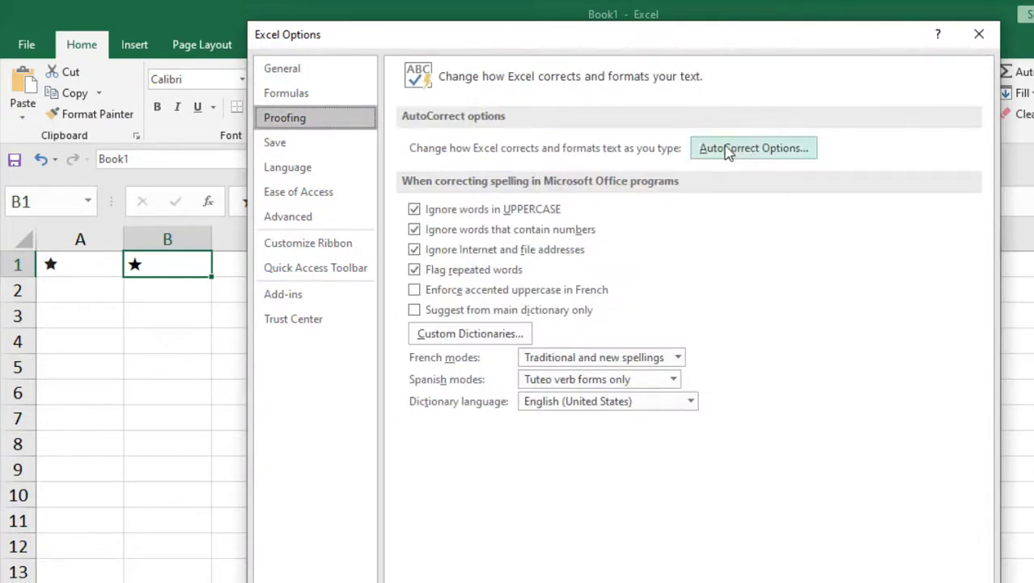
{"action": "mouse_move", "coordinate": [758, 159]}
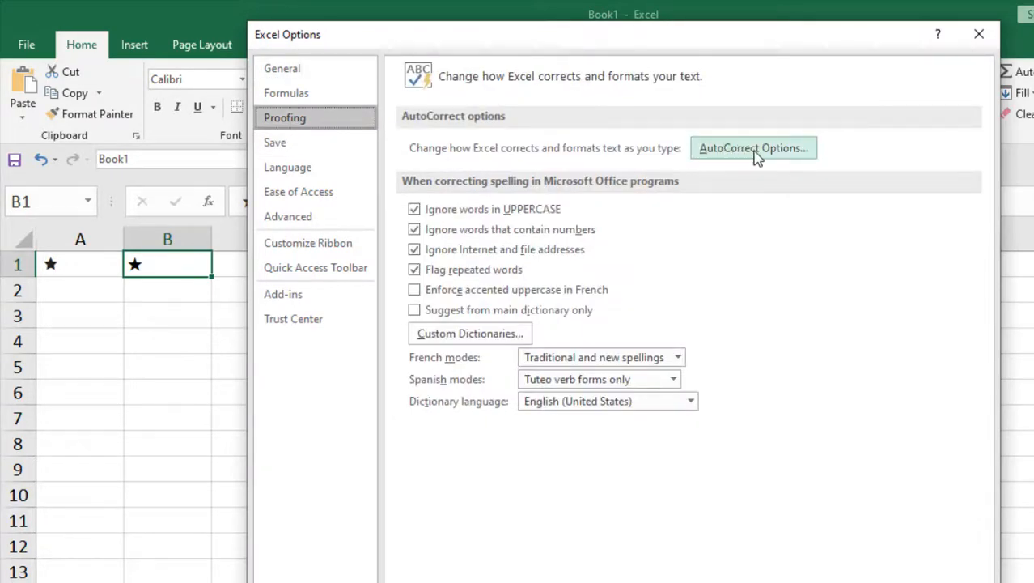
Add an AutoCorrect entry replacing (star) with ★ and save it.
{"action": "left_click", "coordinate": [754, 147]}
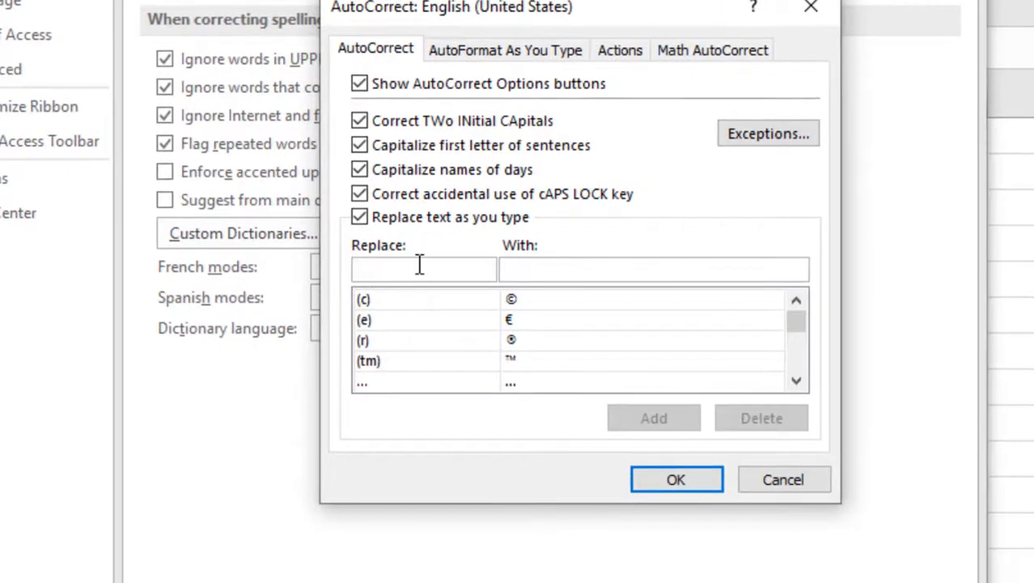
{"action": "mouse_move", "coordinate": [405, 268]}
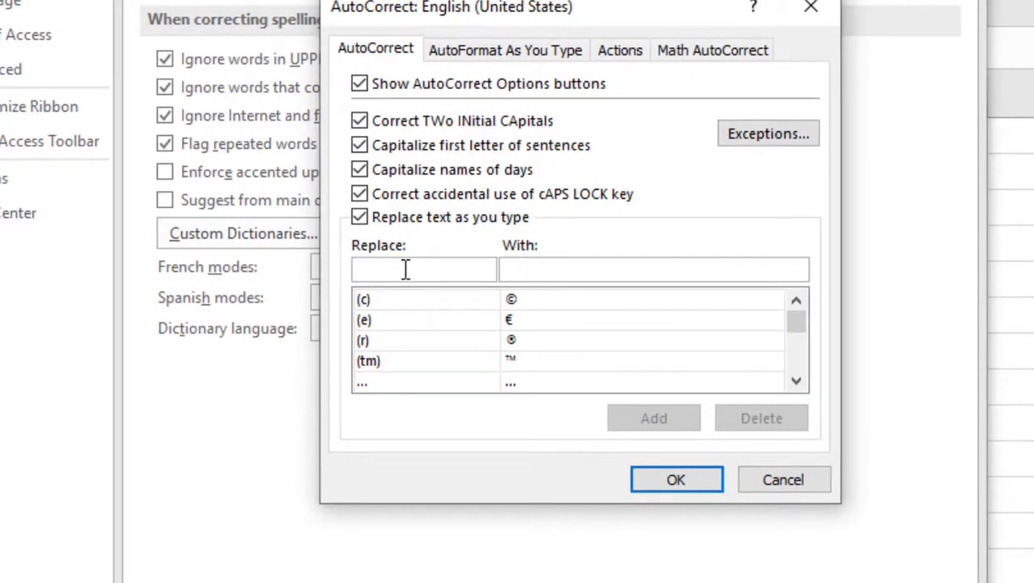
{"action": "left_click", "coordinate": [424, 269]}
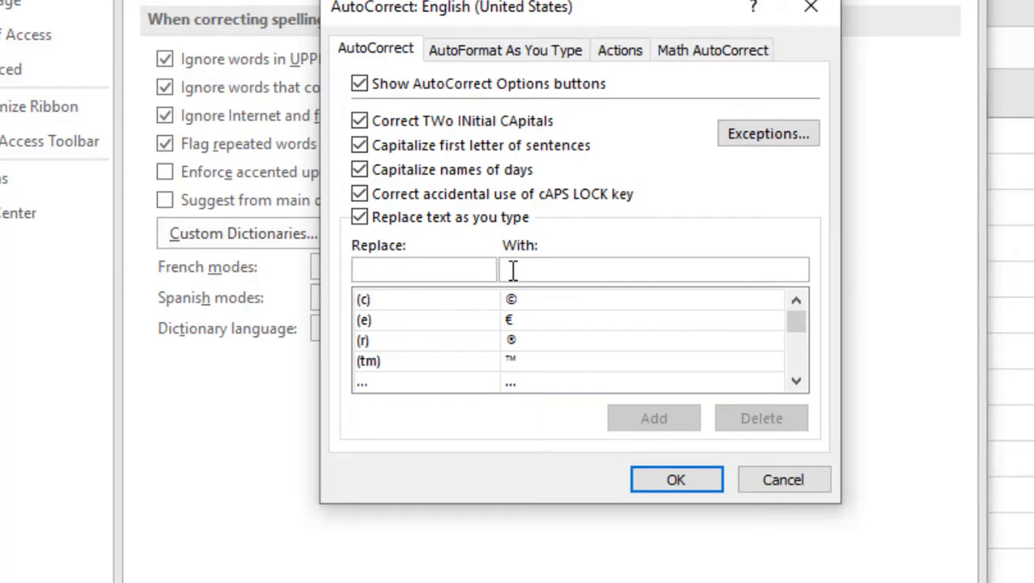
{"action": "mouse_move", "coordinate": [397, 291]}
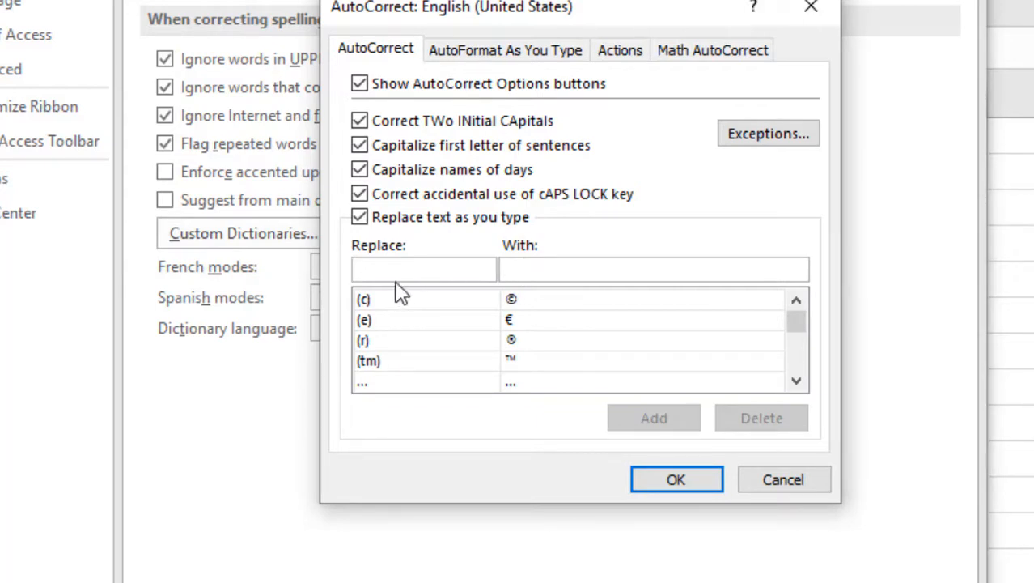
{"action": "type", "text": "(star)"}
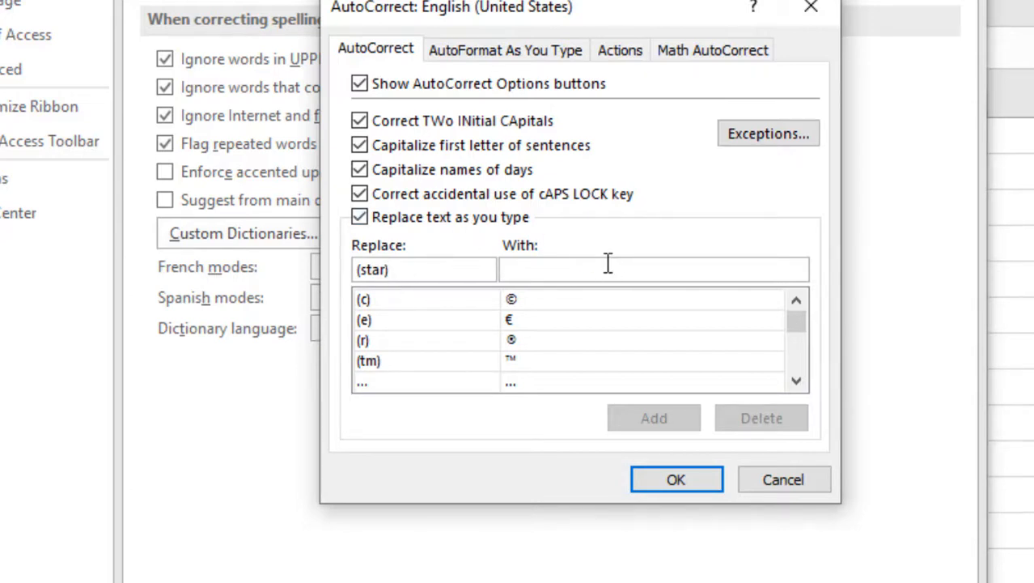
{"action": "type", "text": "★"}
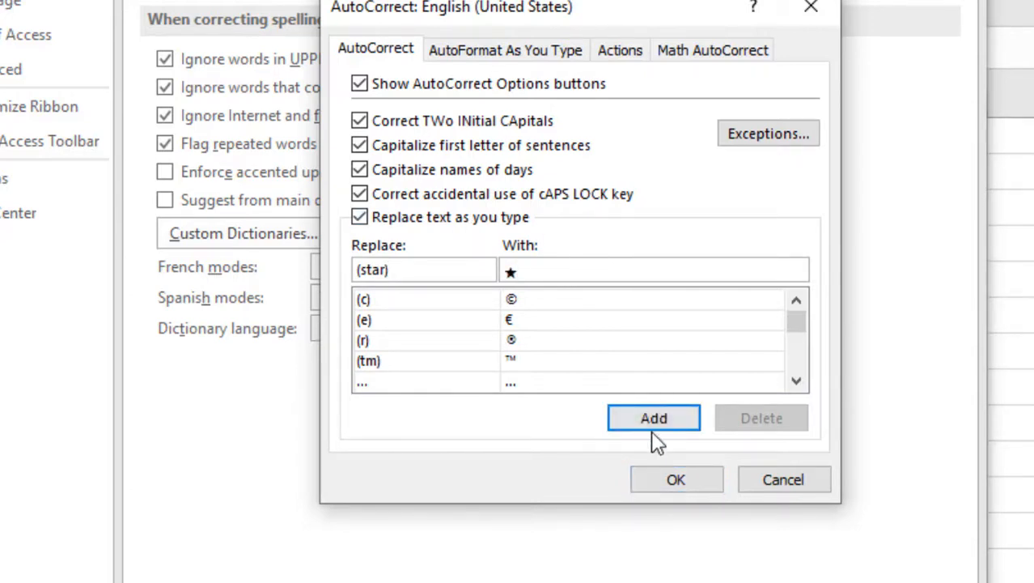
{"action": "left_click", "coordinate": [676, 480]}
{"action": "type", "text": "("}
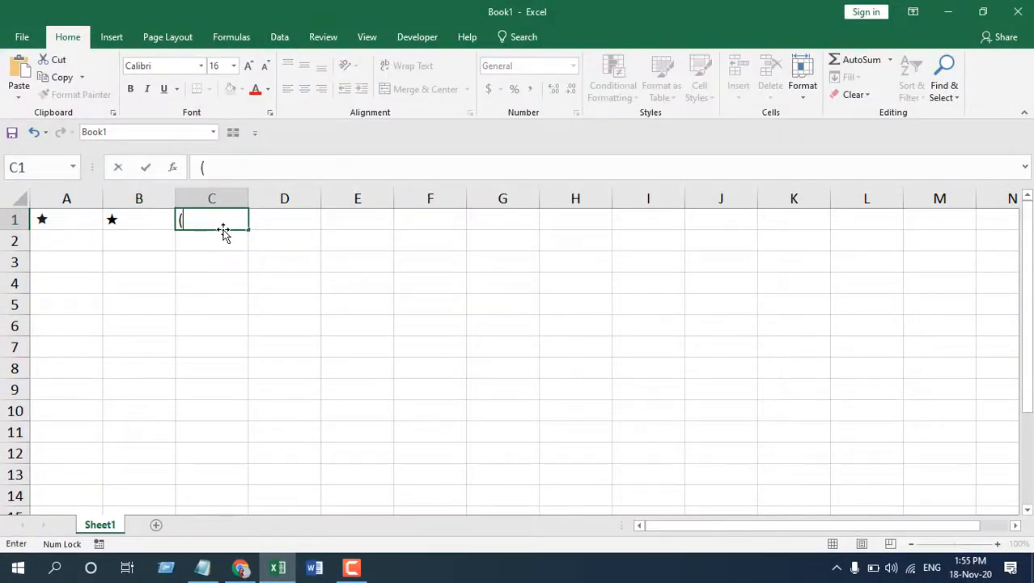
Enter (star) in C1 for a third black star and verify the rule in the AutoCorrect list.
{"action": "type", "text": "s"}
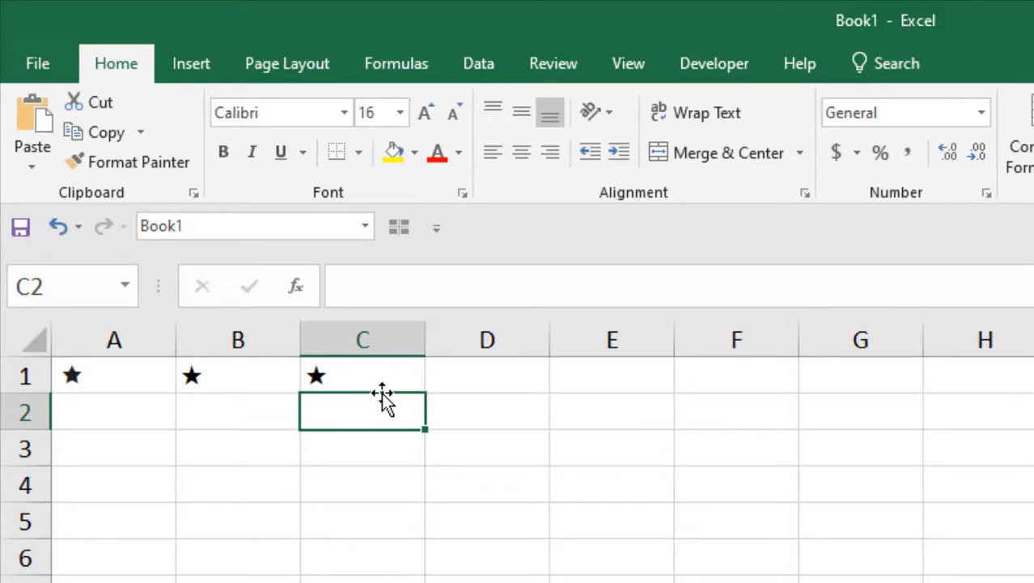
{"action": "mouse_move", "coordinate": [391, 387]}
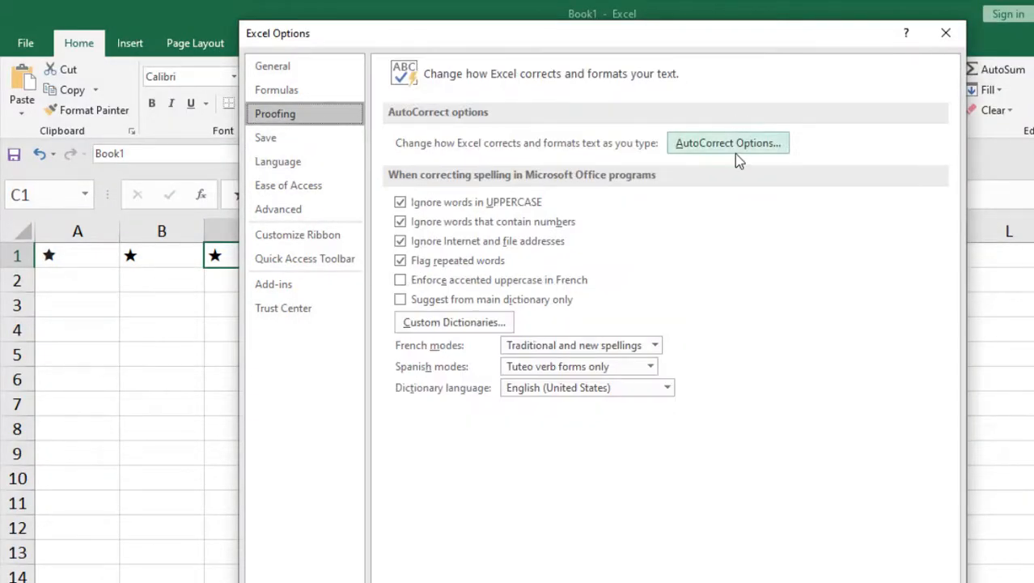
{"action": "left_click", "coordinate": [729, 142]}
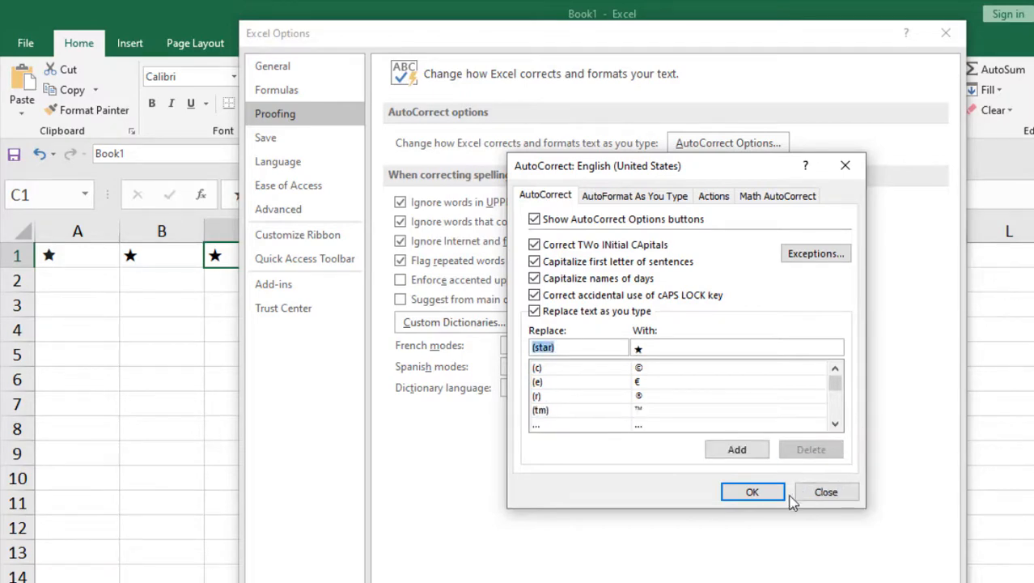
{"action": "left_click", "coordinate": [753, 492]}
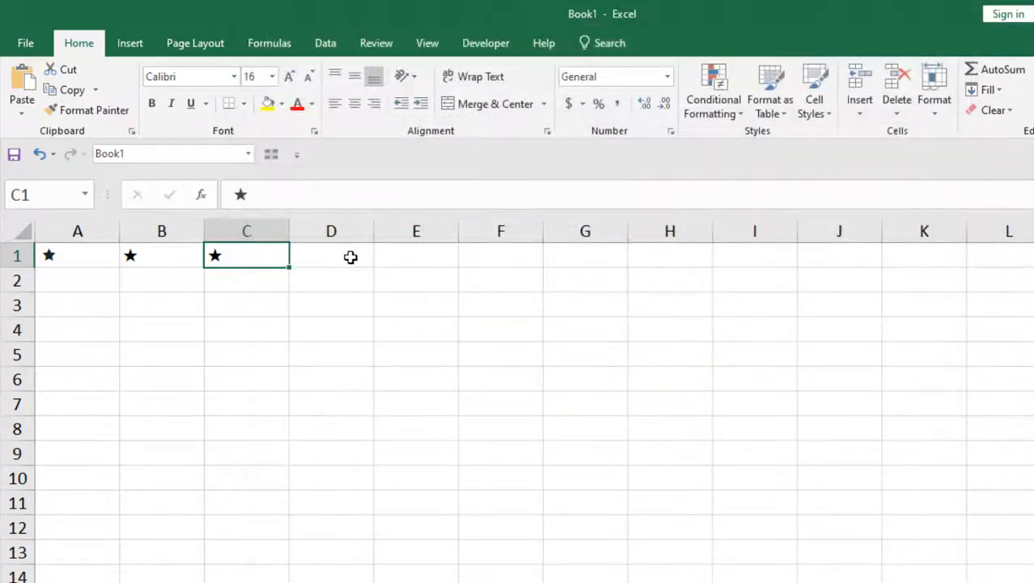
{"action": "left_click", "coordinate": [349, 256]}
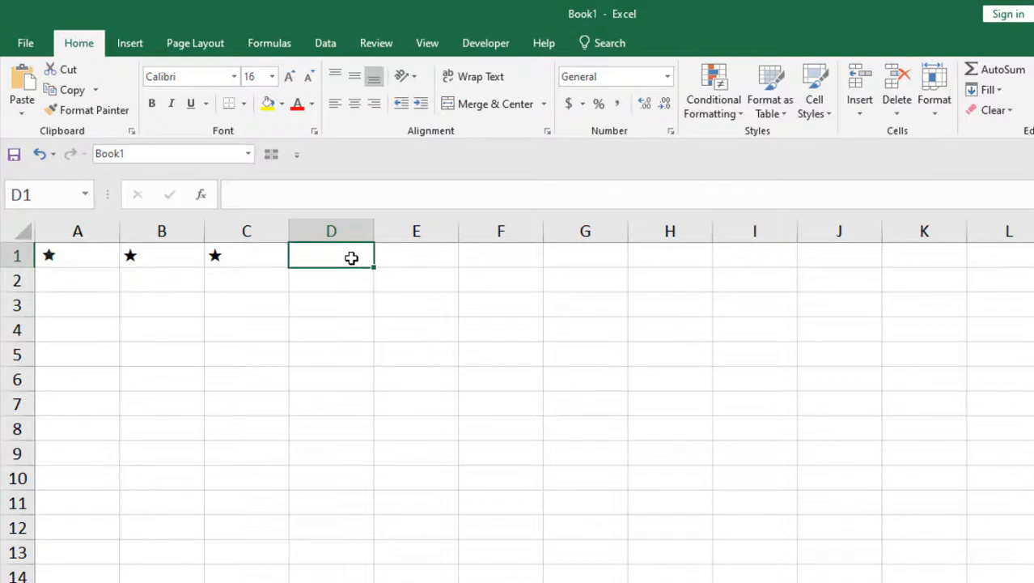
{"action": "type", "text": "(star)"}
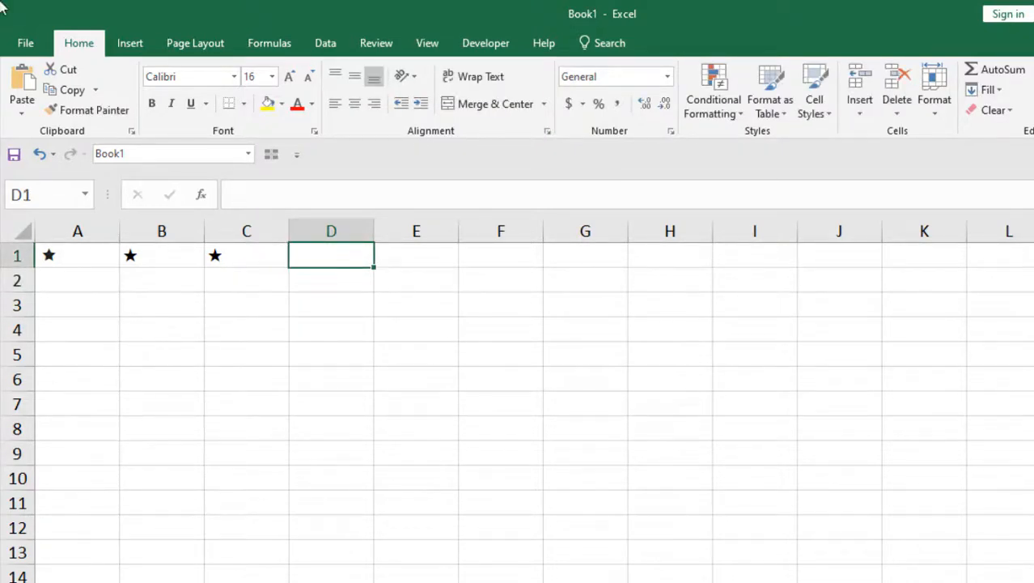
{"action": "mouse_move", "coordinate": [488, 317]}
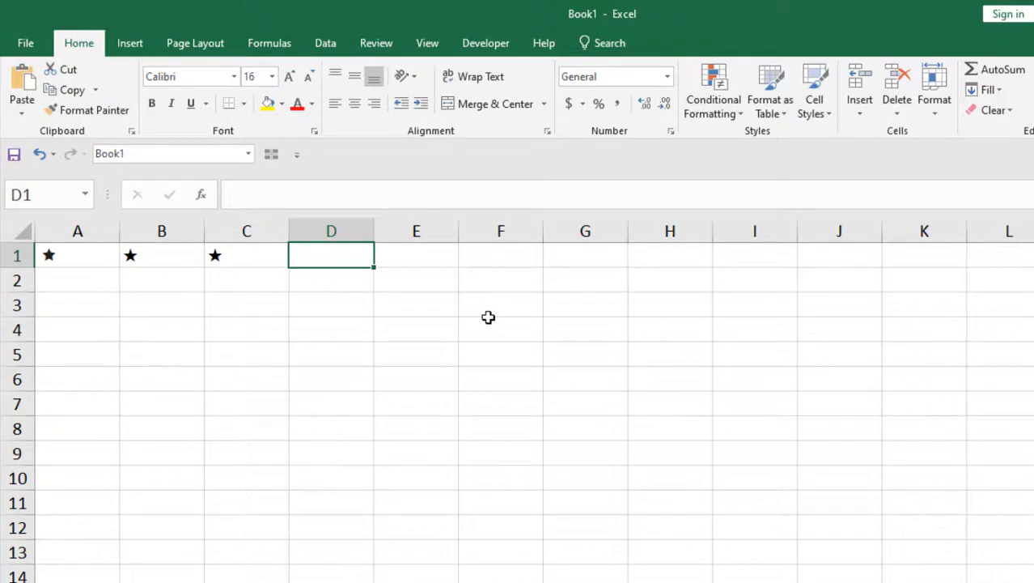